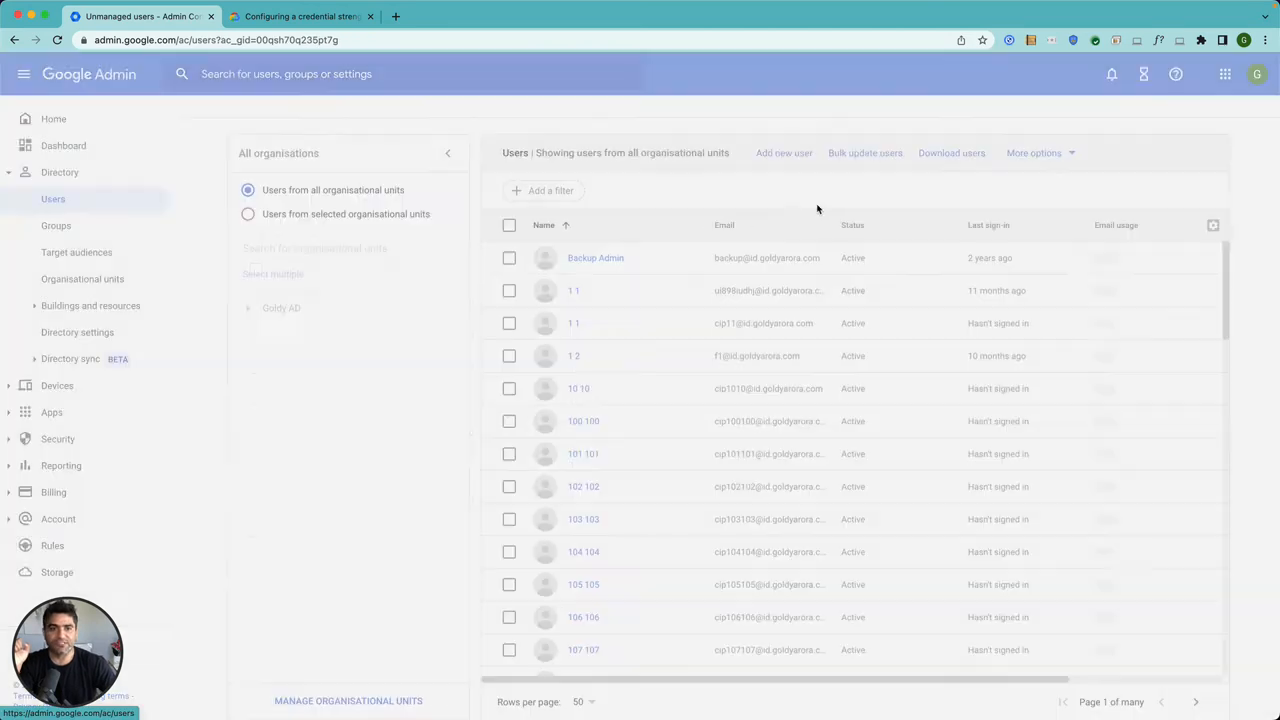
Step: Open the Transfer tool for unmanaged users from the Users page's More options
click(1034, 152)
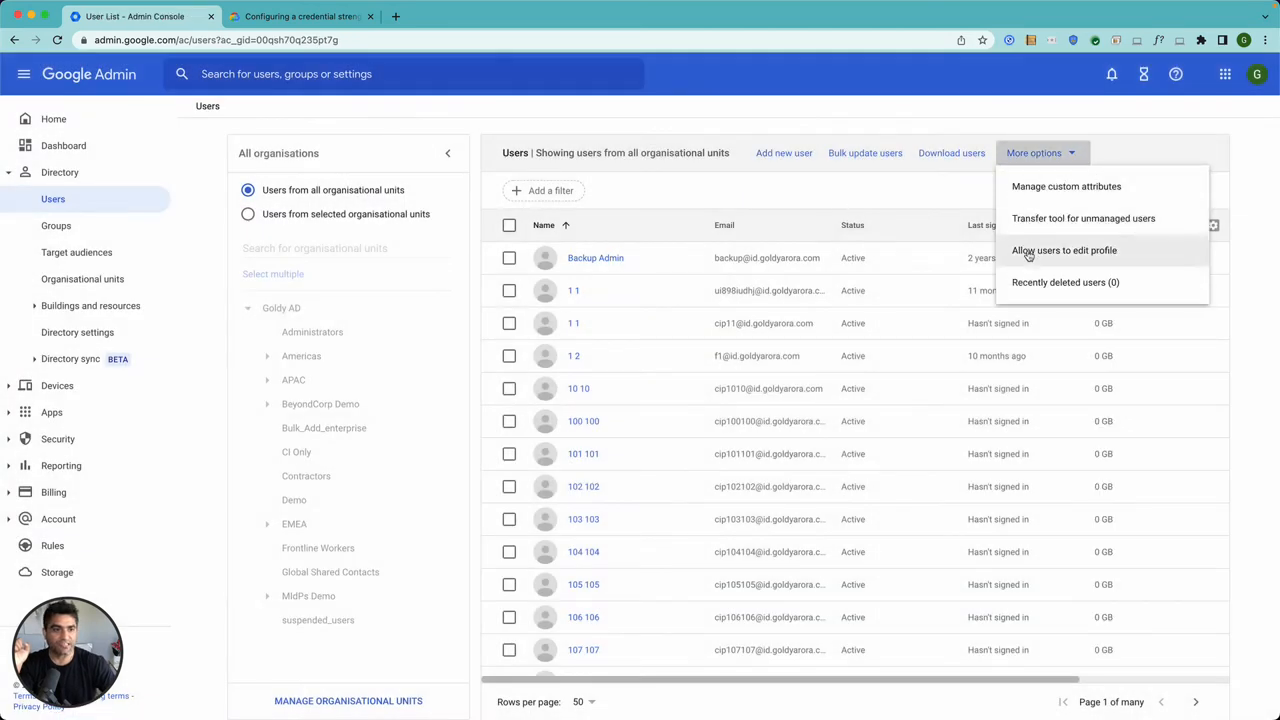
click(1084, 218)
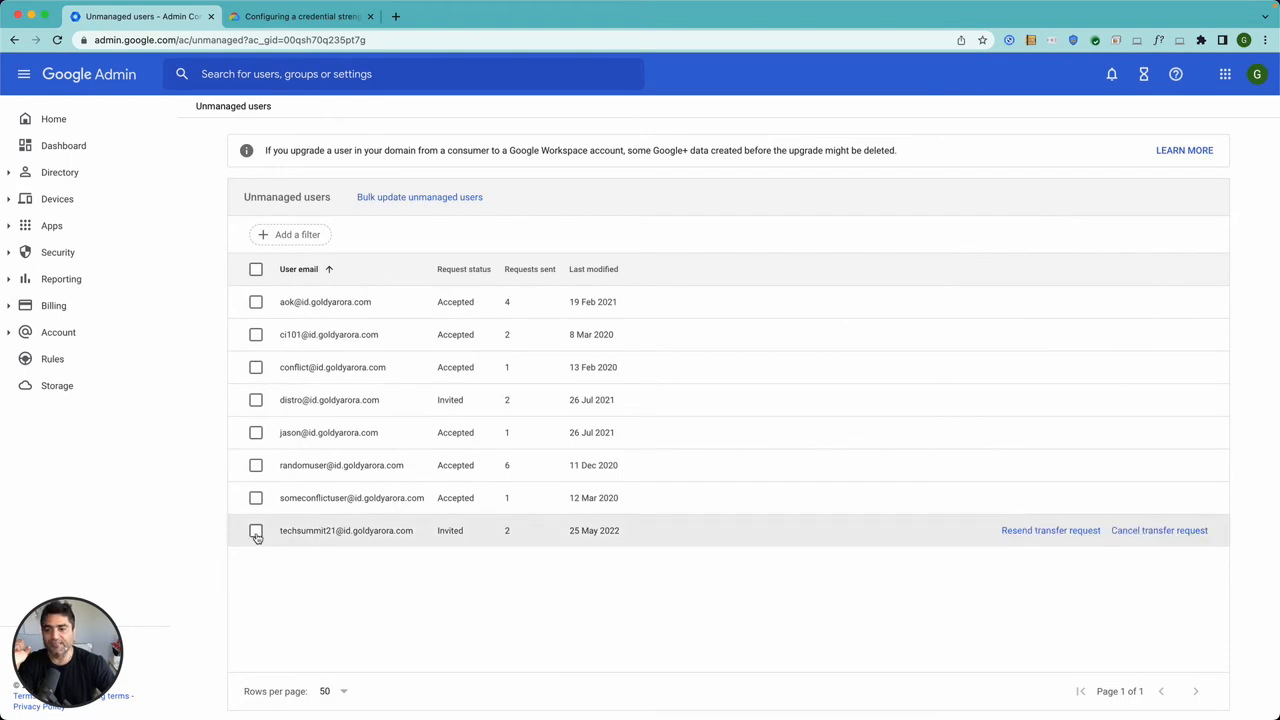
Step: Resend the transfer request to the last unmanaged user, getting 'Email could not be sent'
click(256, 530)
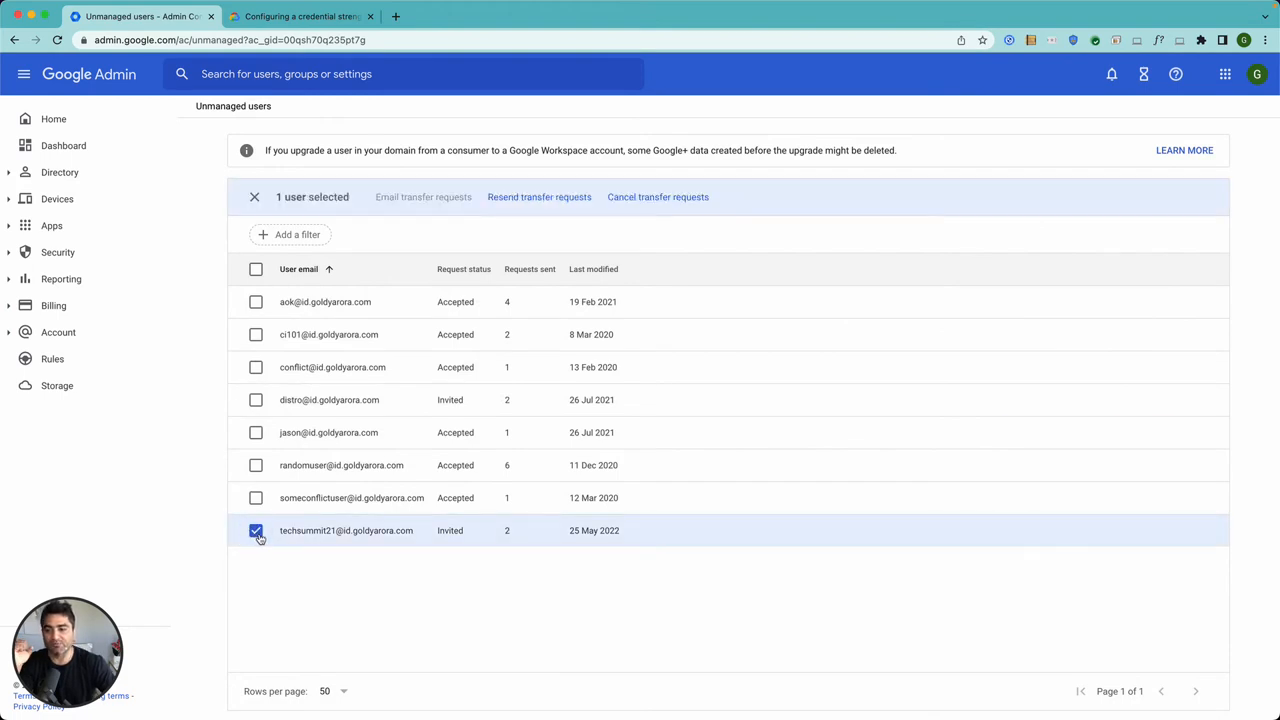
mouse_move(540, 198)
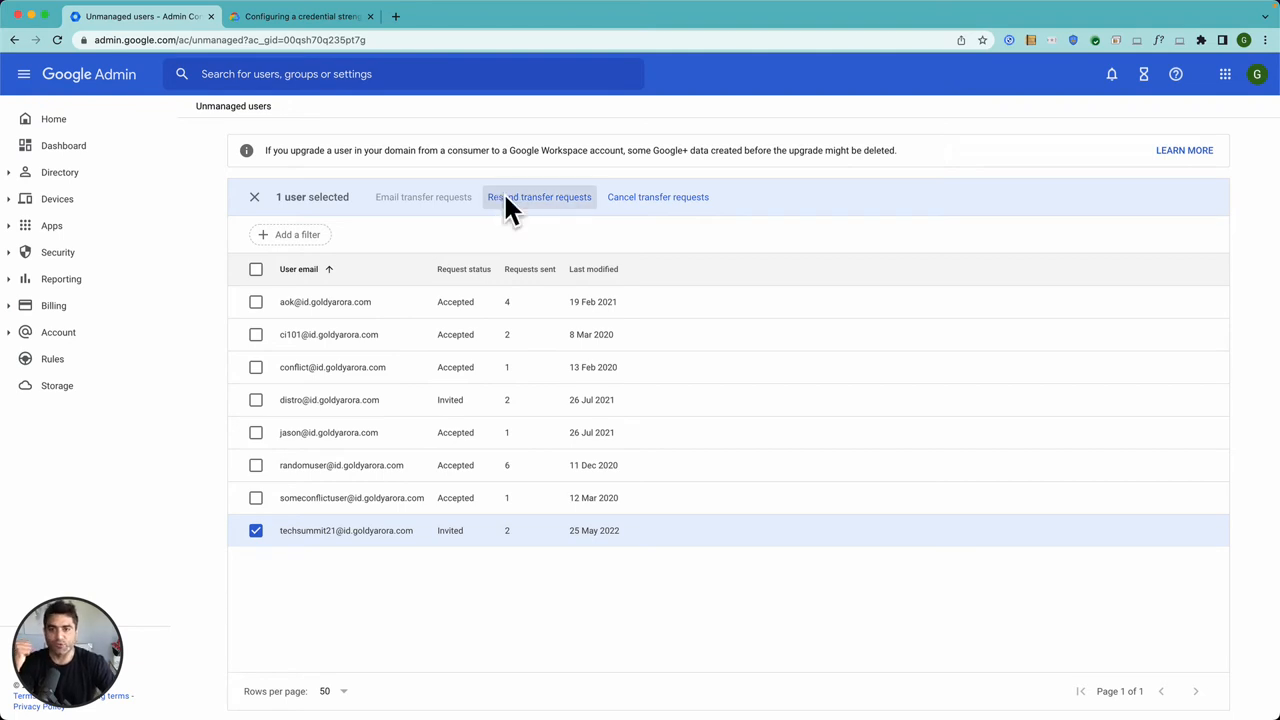
mouse_move(540, 198)
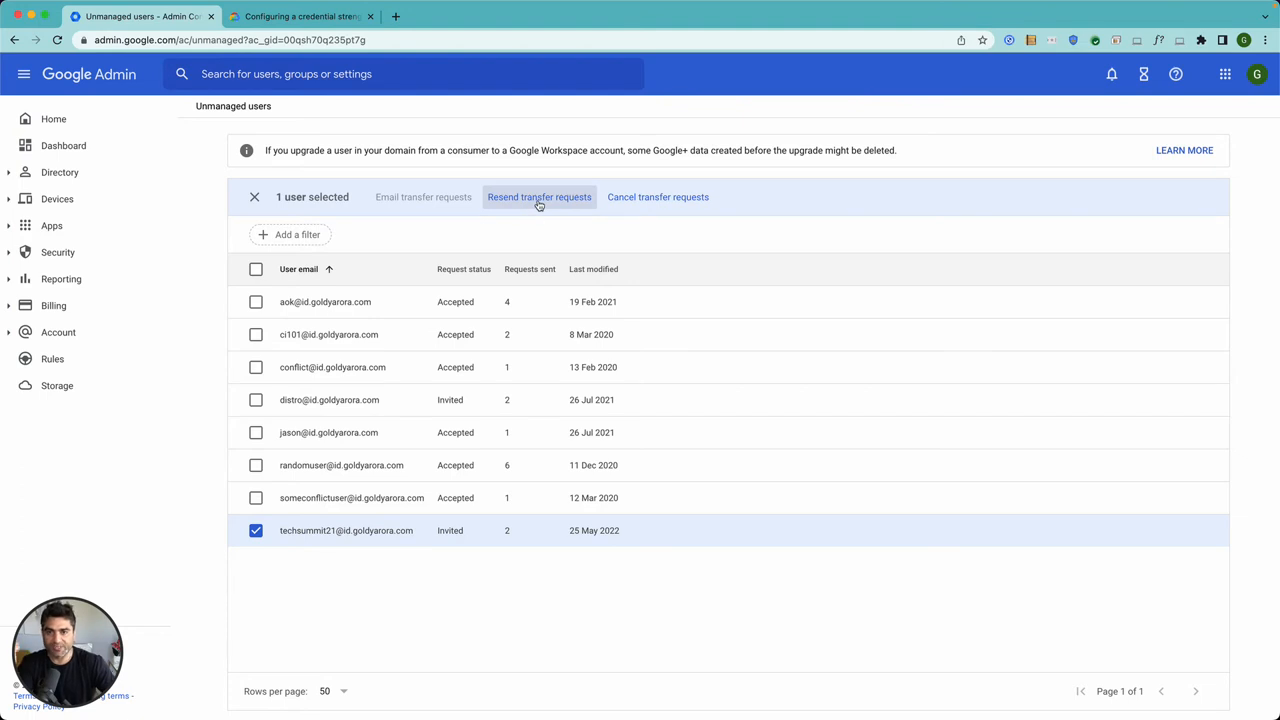
click(540, 198)
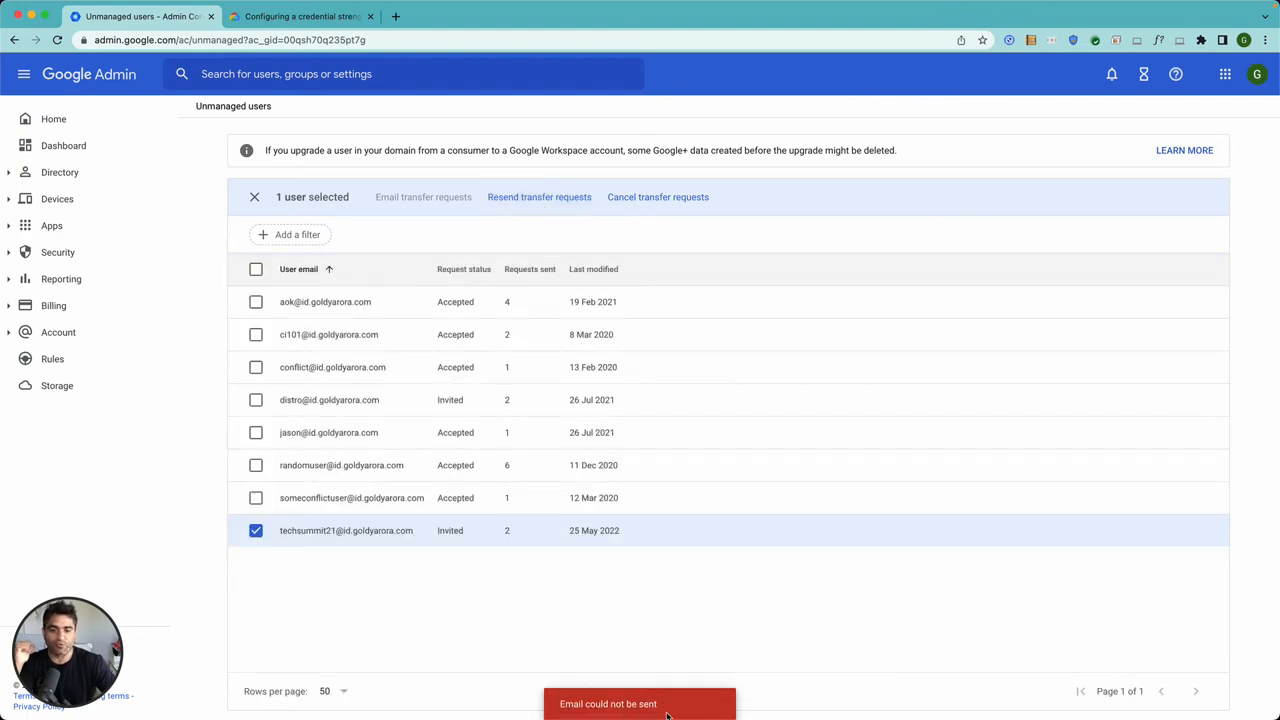
mouse_move(632, 704)
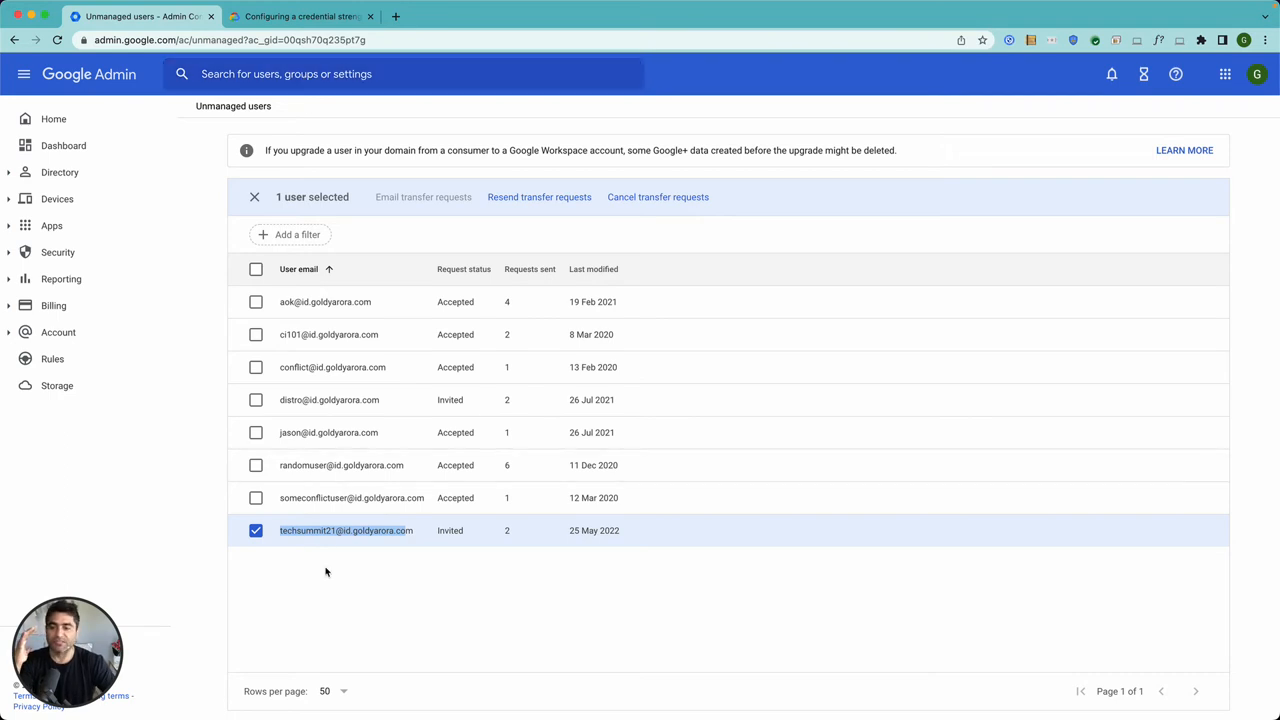
mouse_move(342, 572)
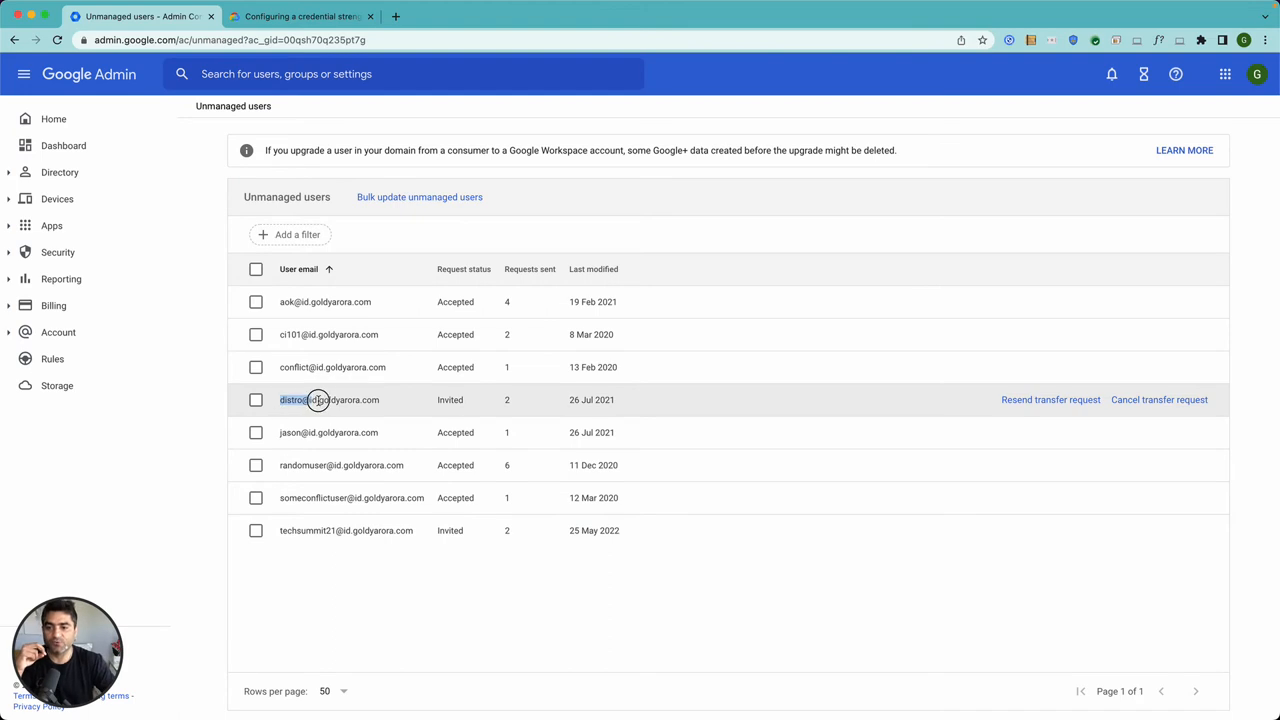
Step: Resend the transfer request to the fourth unmanaged user, raising its sent count to 3
click(256, 400)
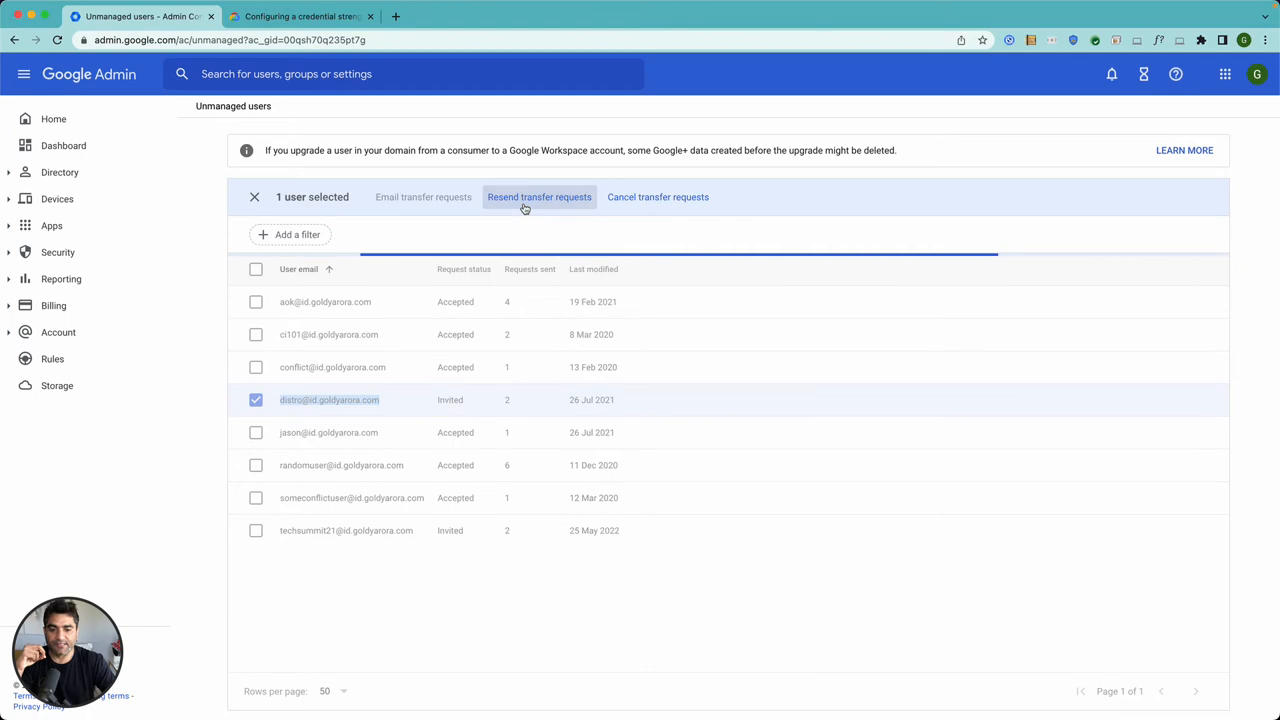
click(540, 198)
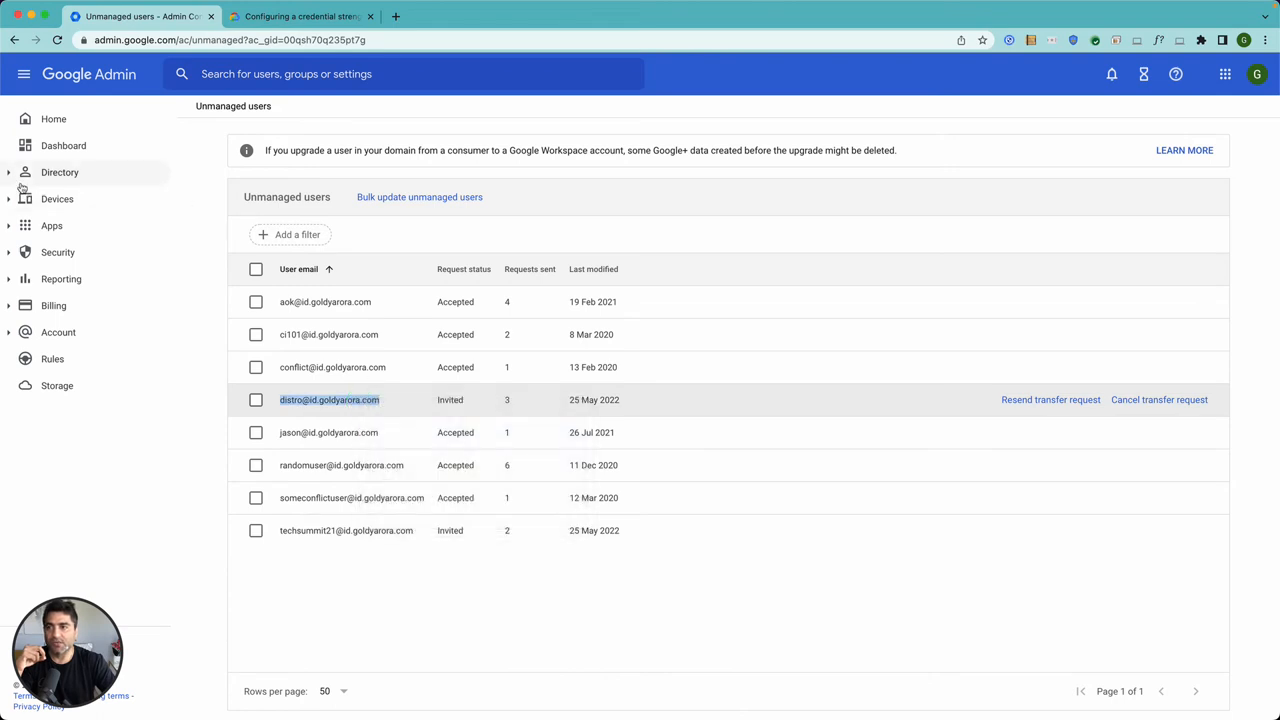
click(52, 198)
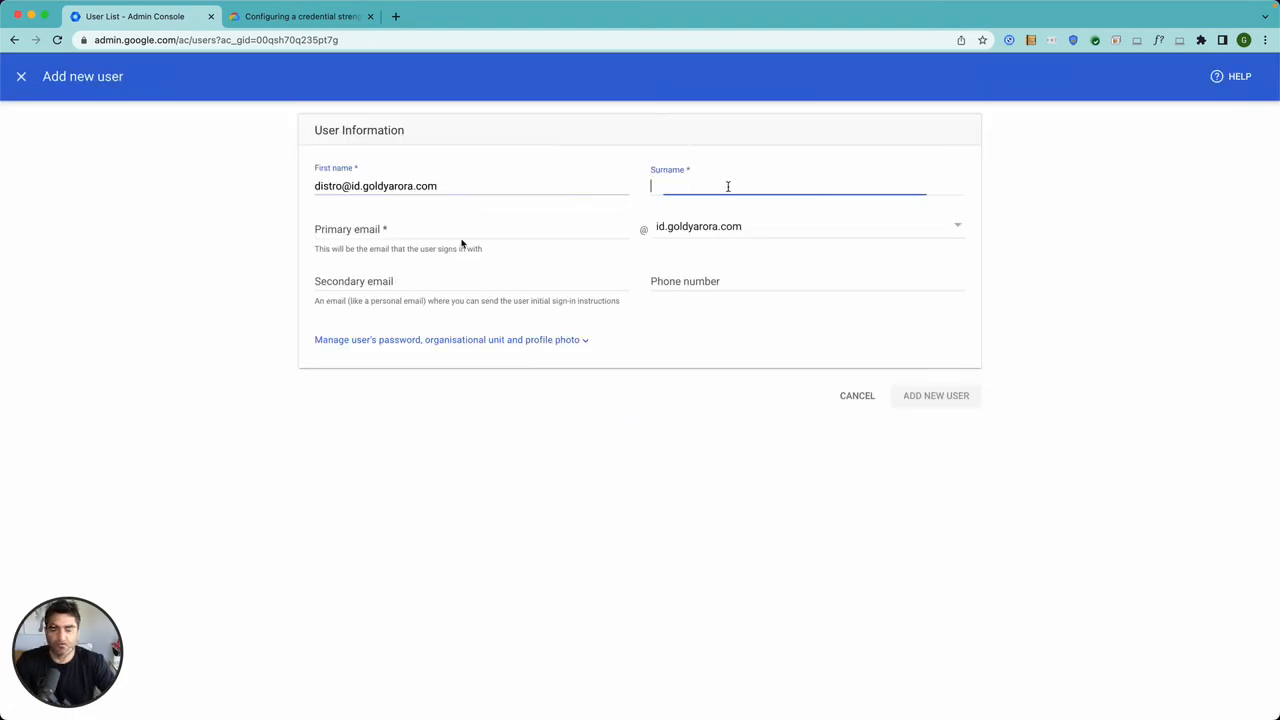
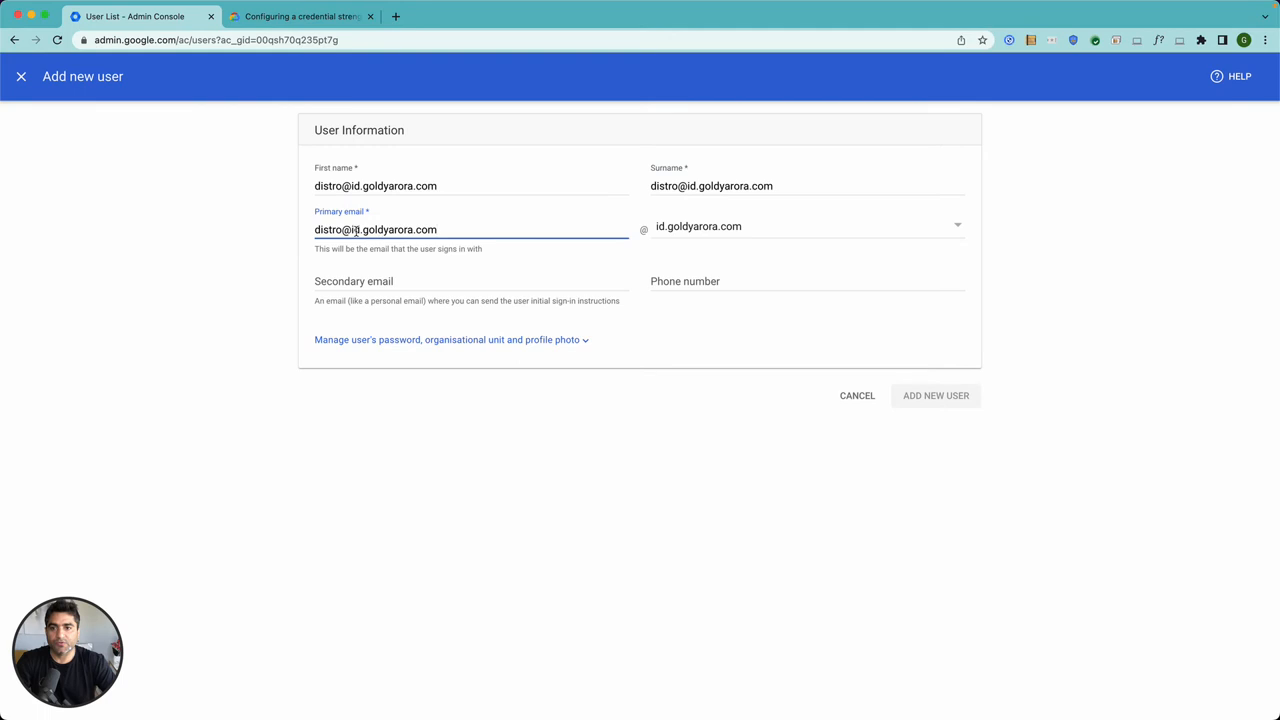
text(distro)
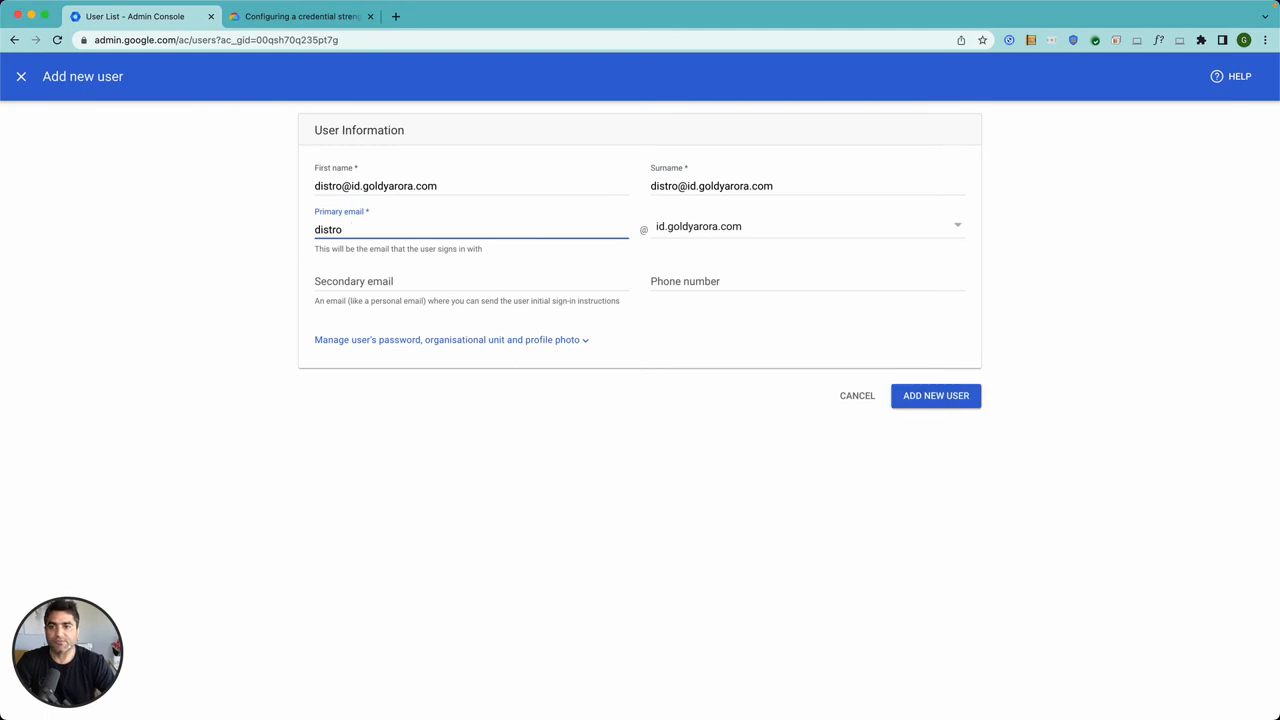
click(936, 396)
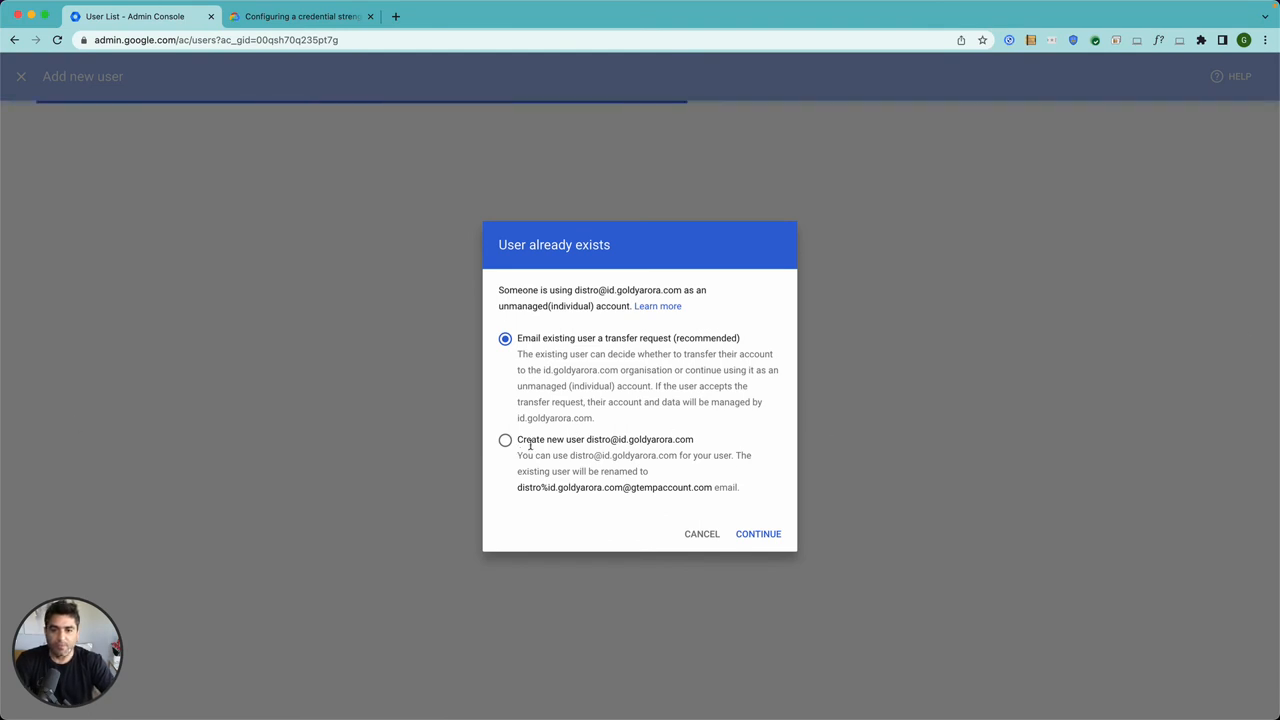
Step: In 'User already exists' choose Create new user, confirm, and dismiss the password notice
click(504, 440)
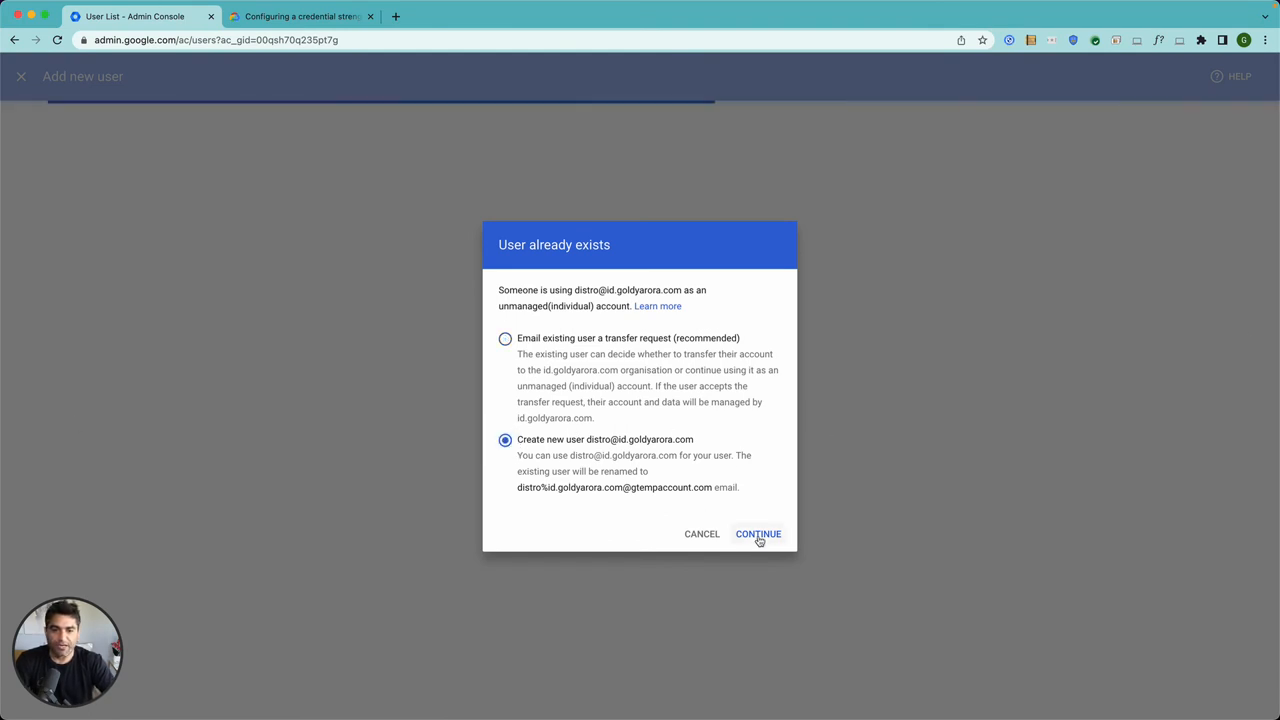
click(756, 532)
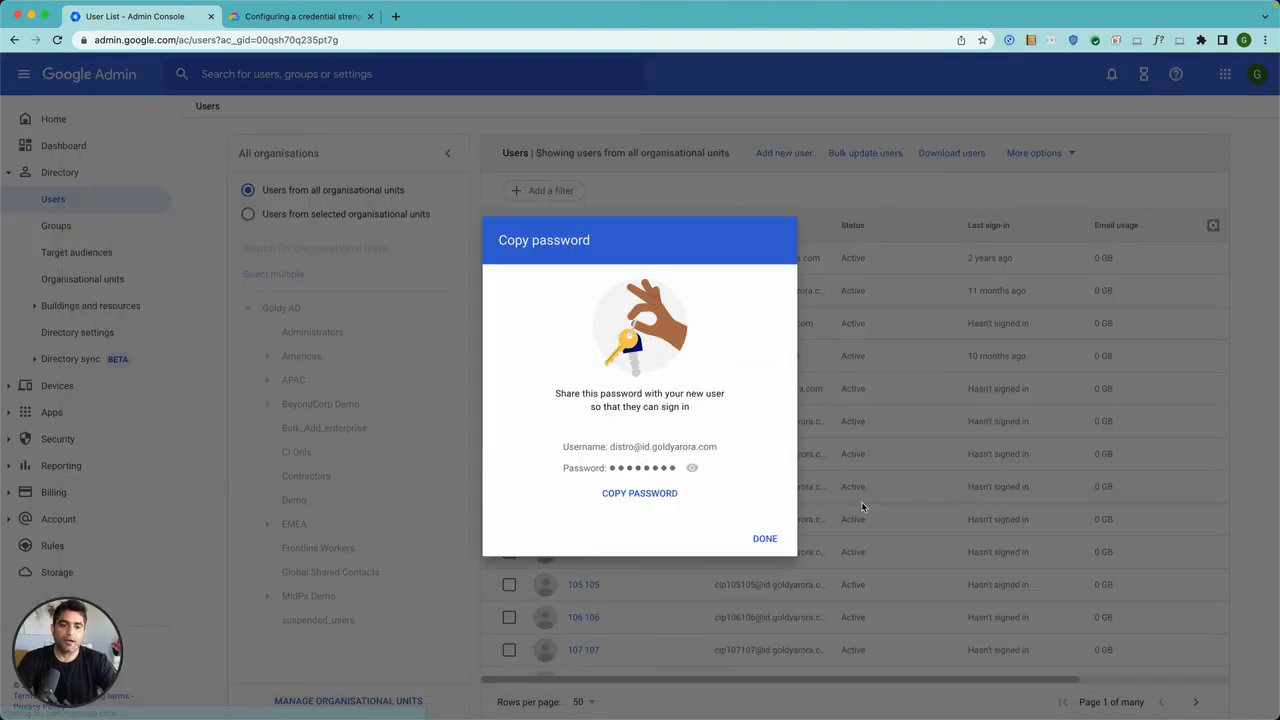
click(764, 538)
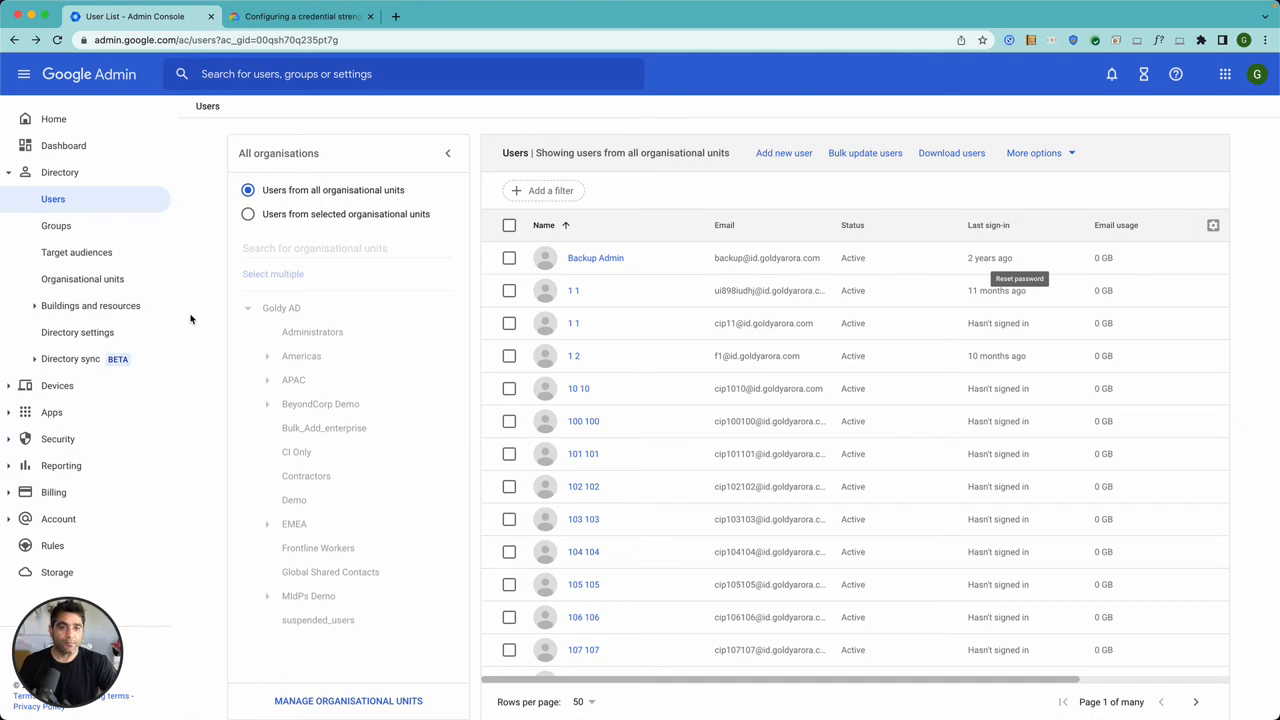
Step: Reopen the Transfer tool for unmanaged users and search the page for the user's email
click(1036, 152)
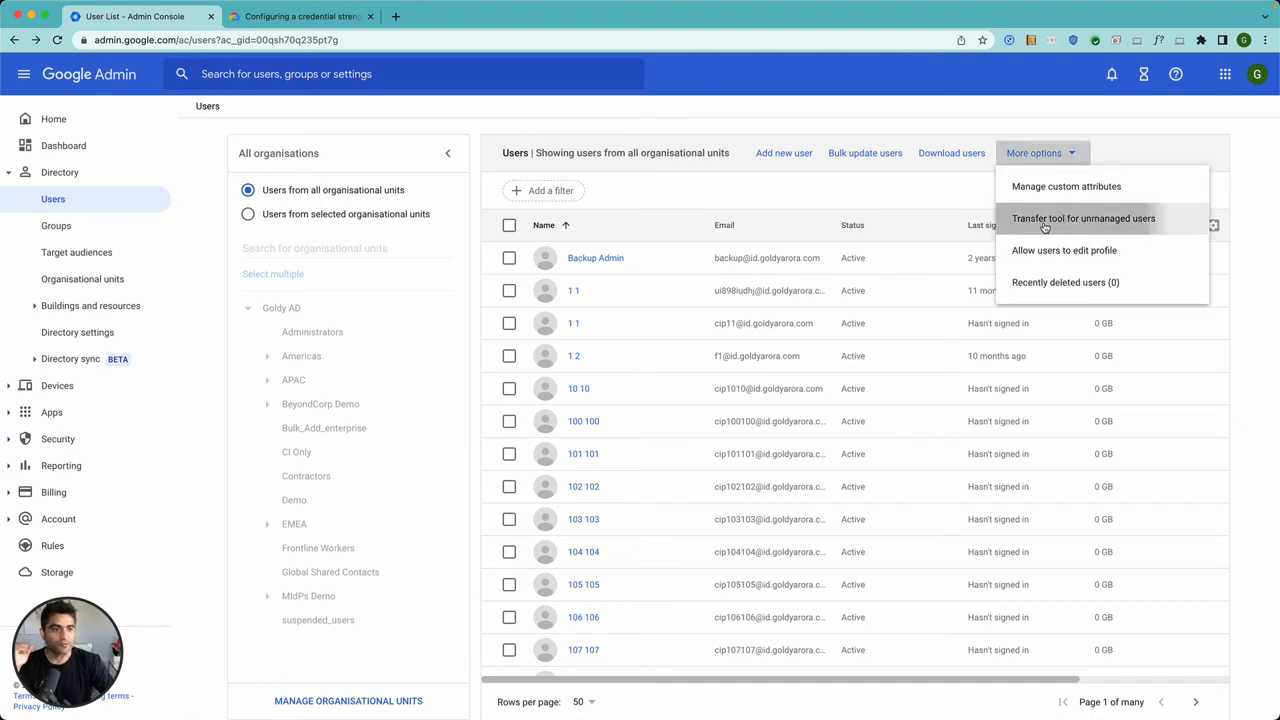
click(1084, 218)
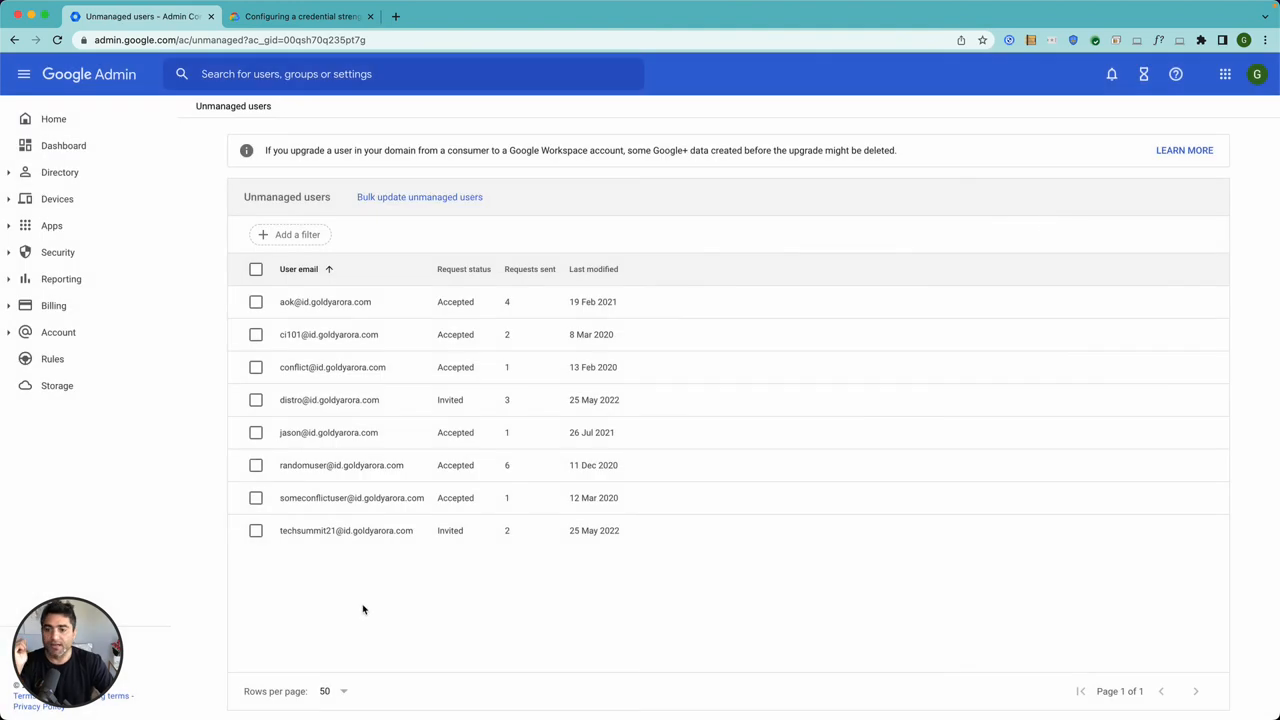
key(Ctrl+f)
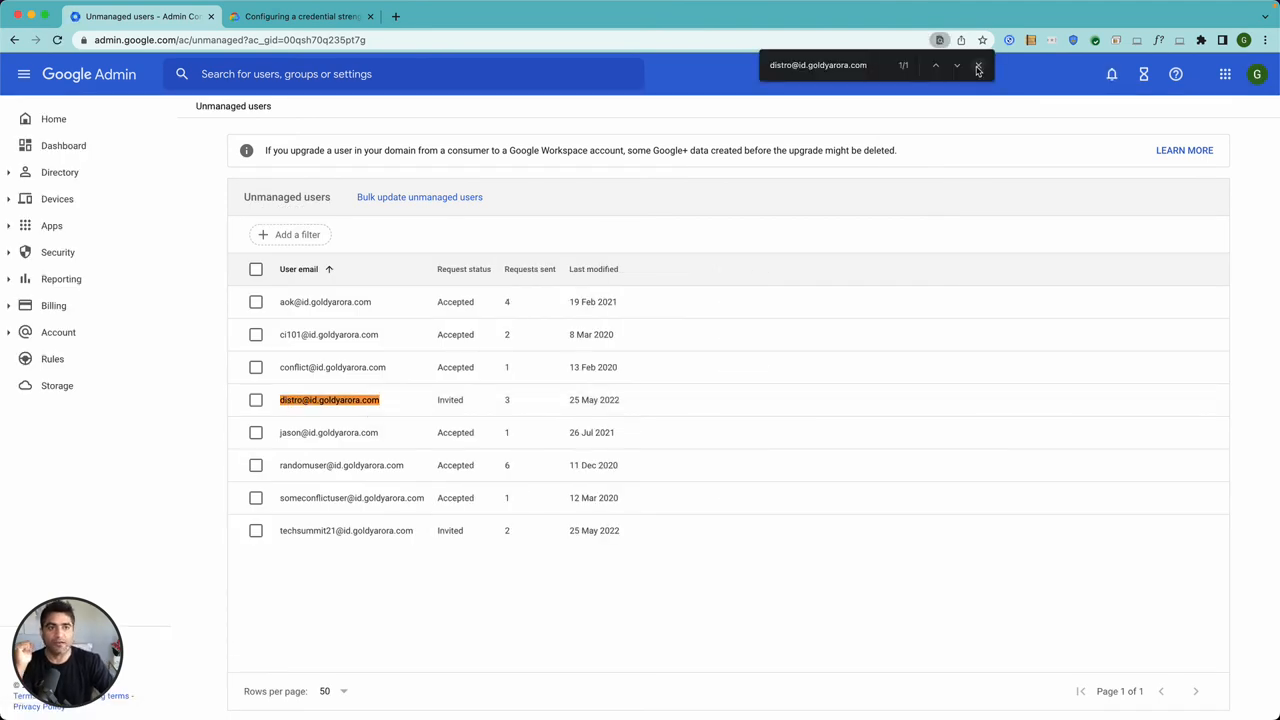
click(978, 66)
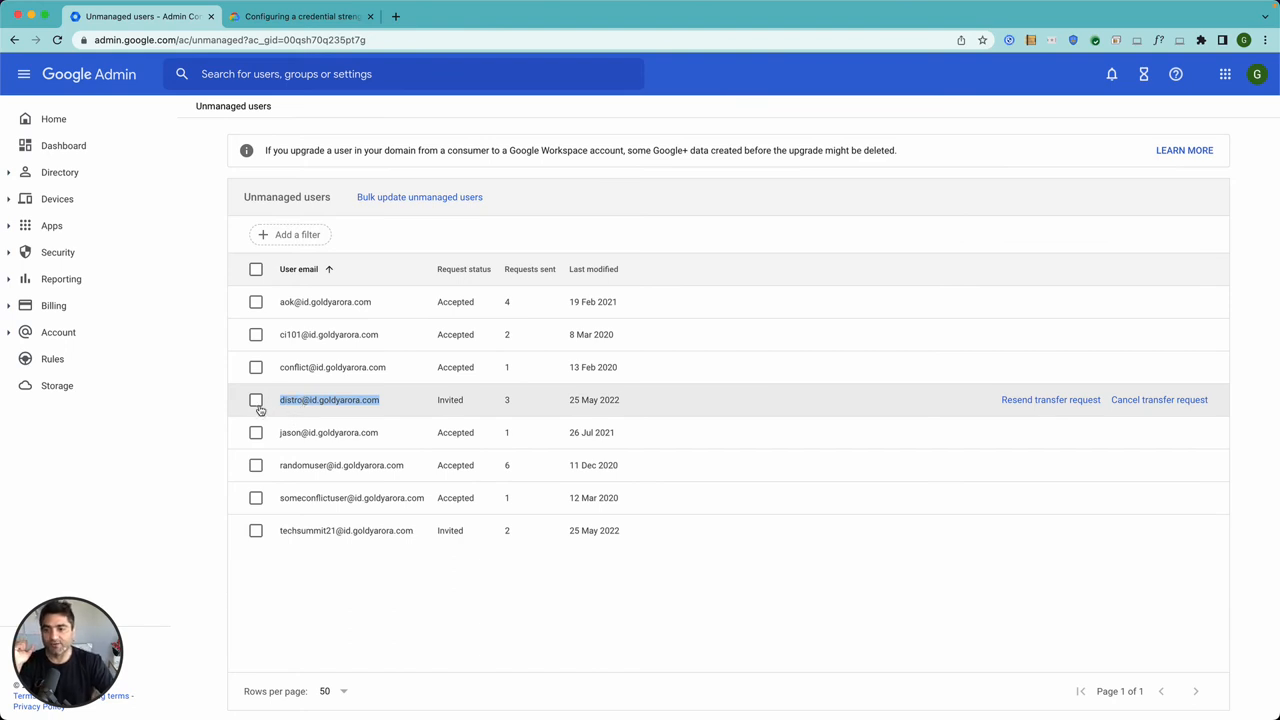
Step: Resend the transfer request to the invited conflicting user; its request count stays unchanged
click(256, 400)
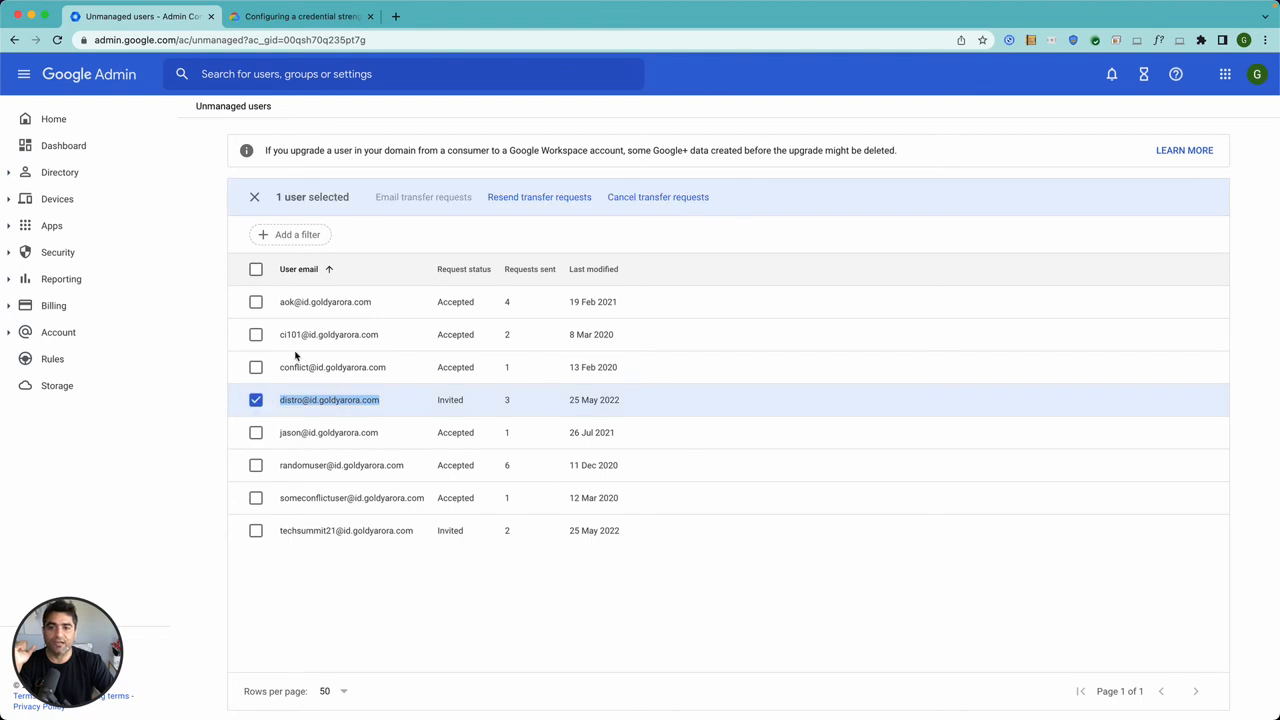
mouse_move(540, 198)
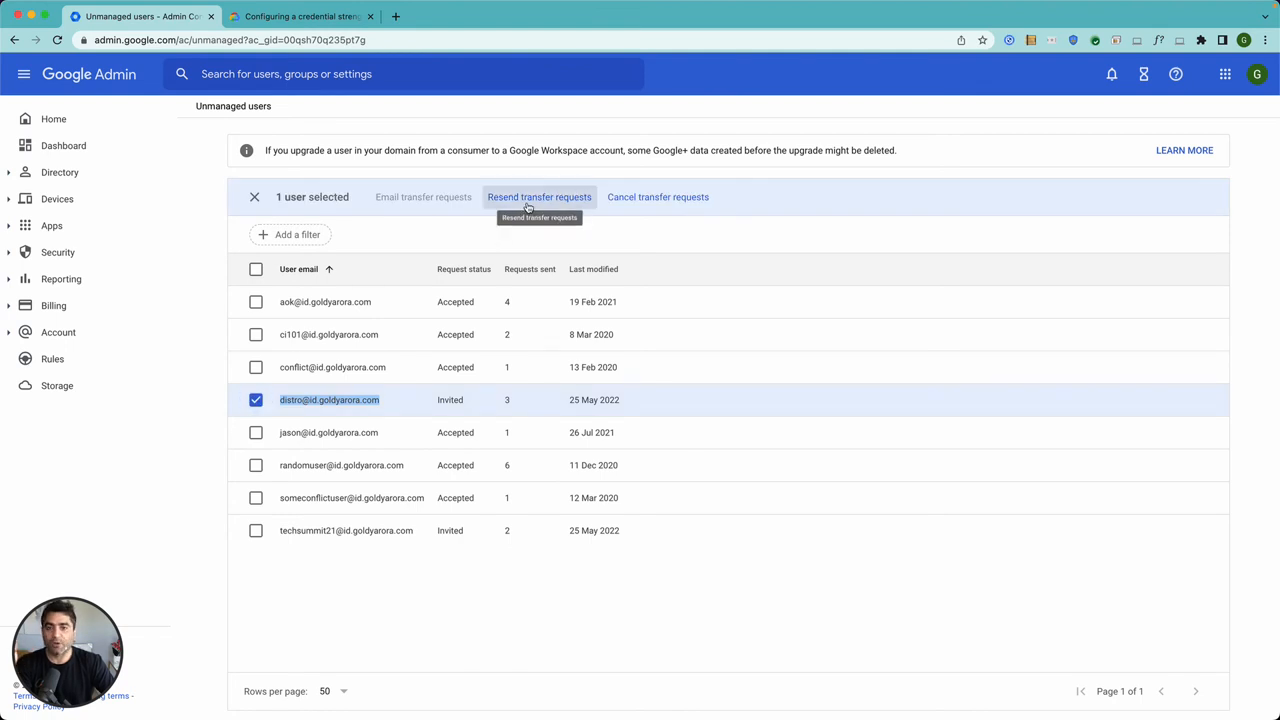
click(540, 198)
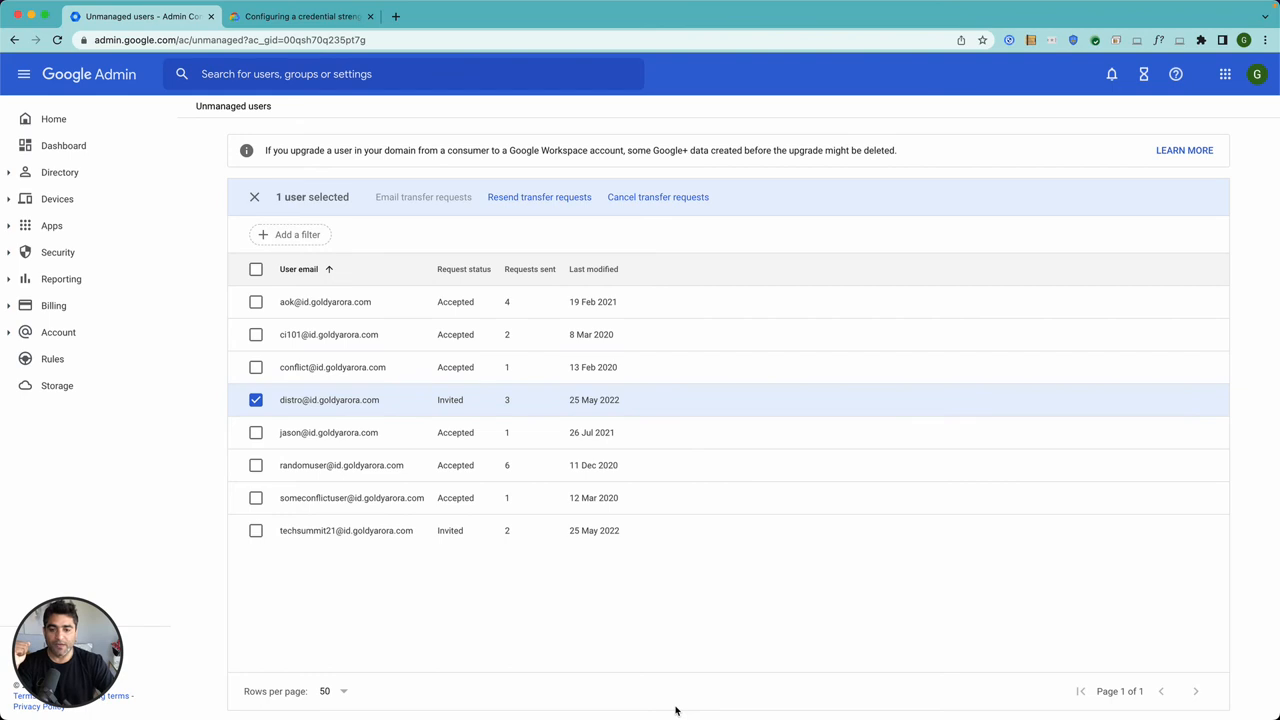
mouse_move(488, 600)
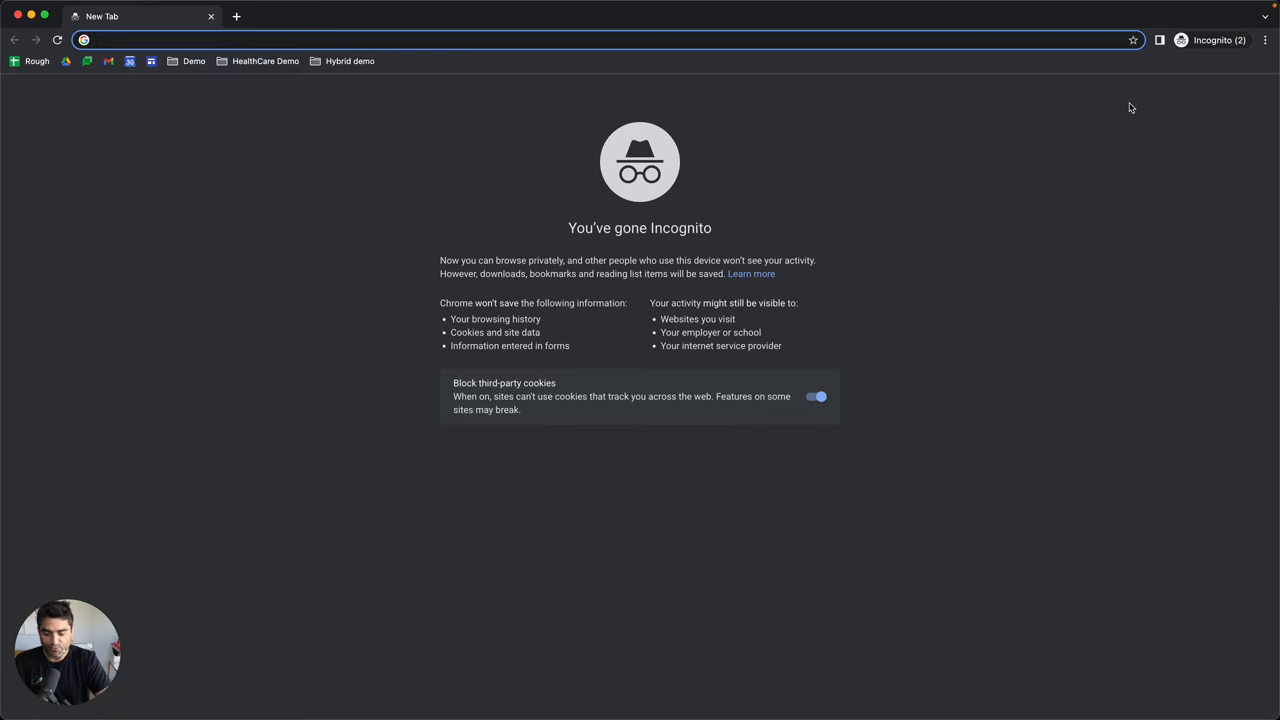
Step: Search Google in the incognito window for guides on Google conflicting accounts
text(gogole voice porting)
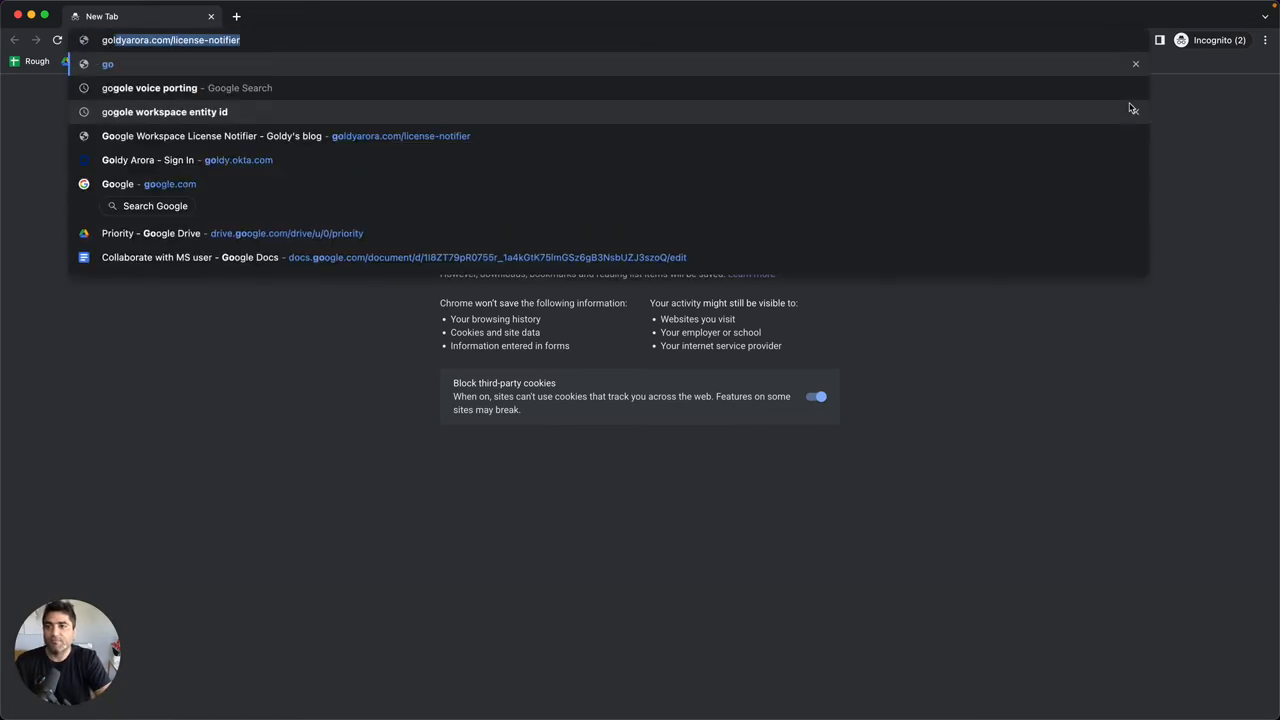
text(conflicting)
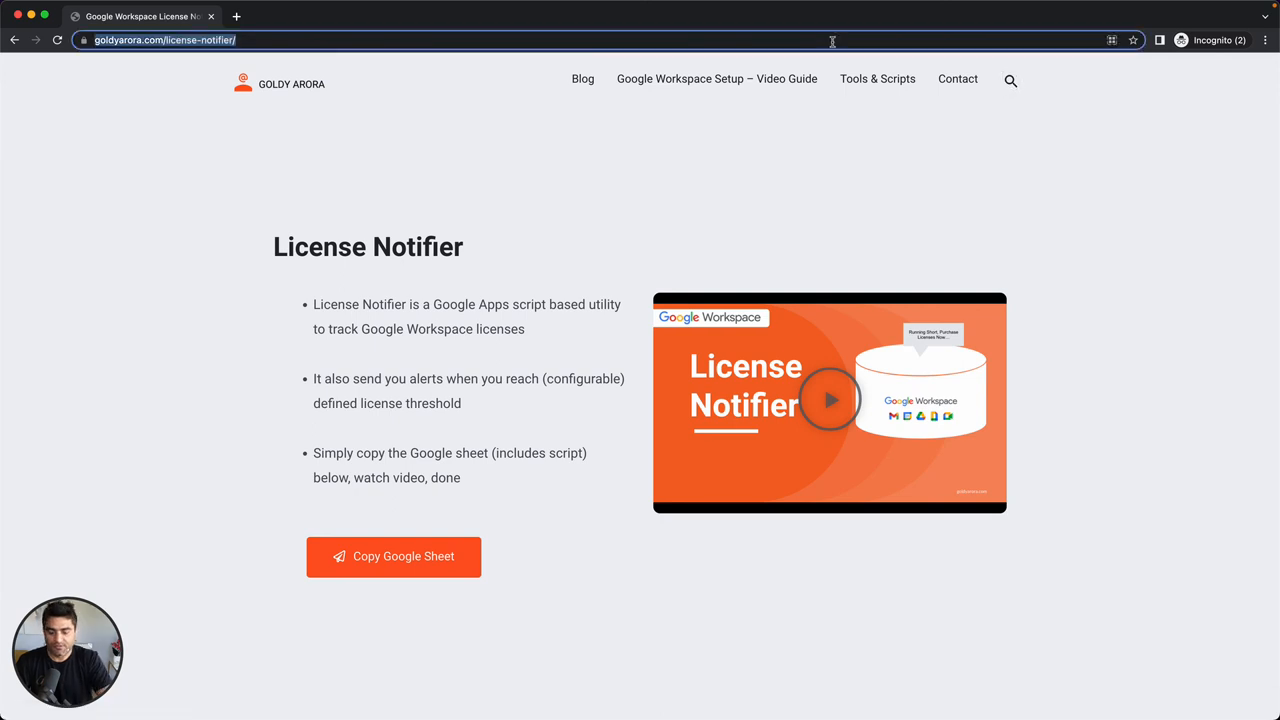
text(conflicitng+accounts+)
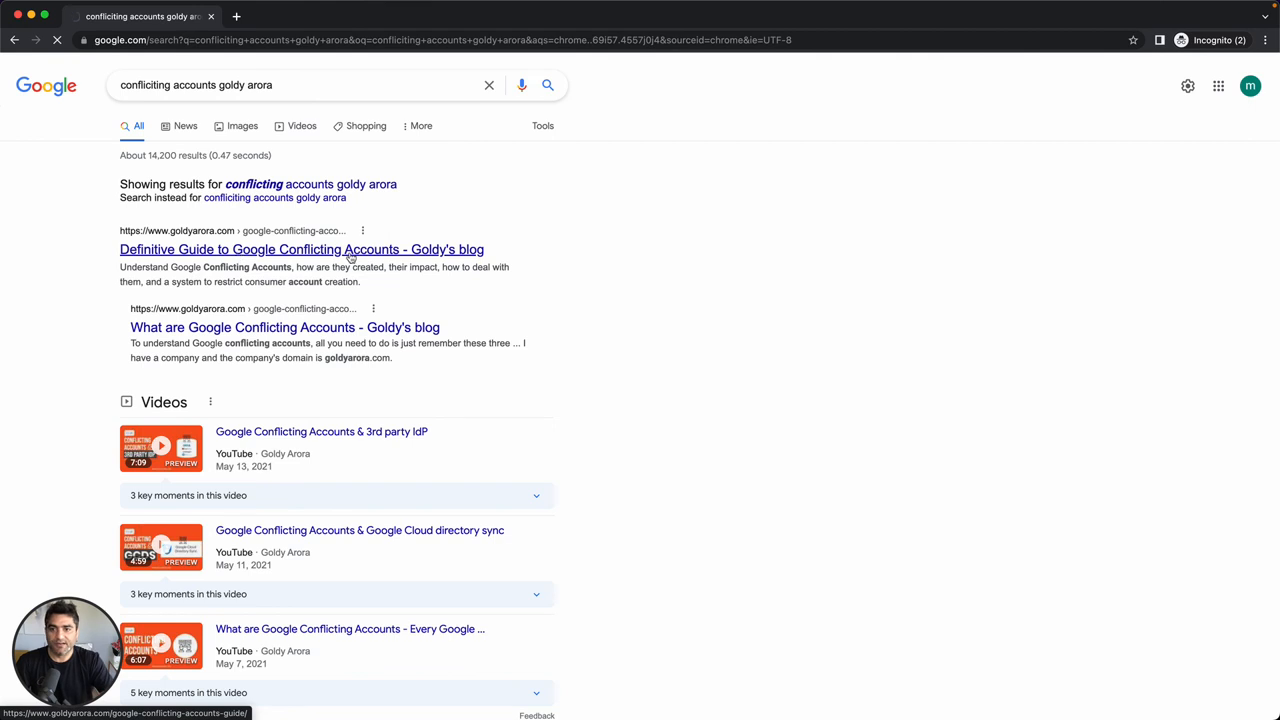
click(300, 248)
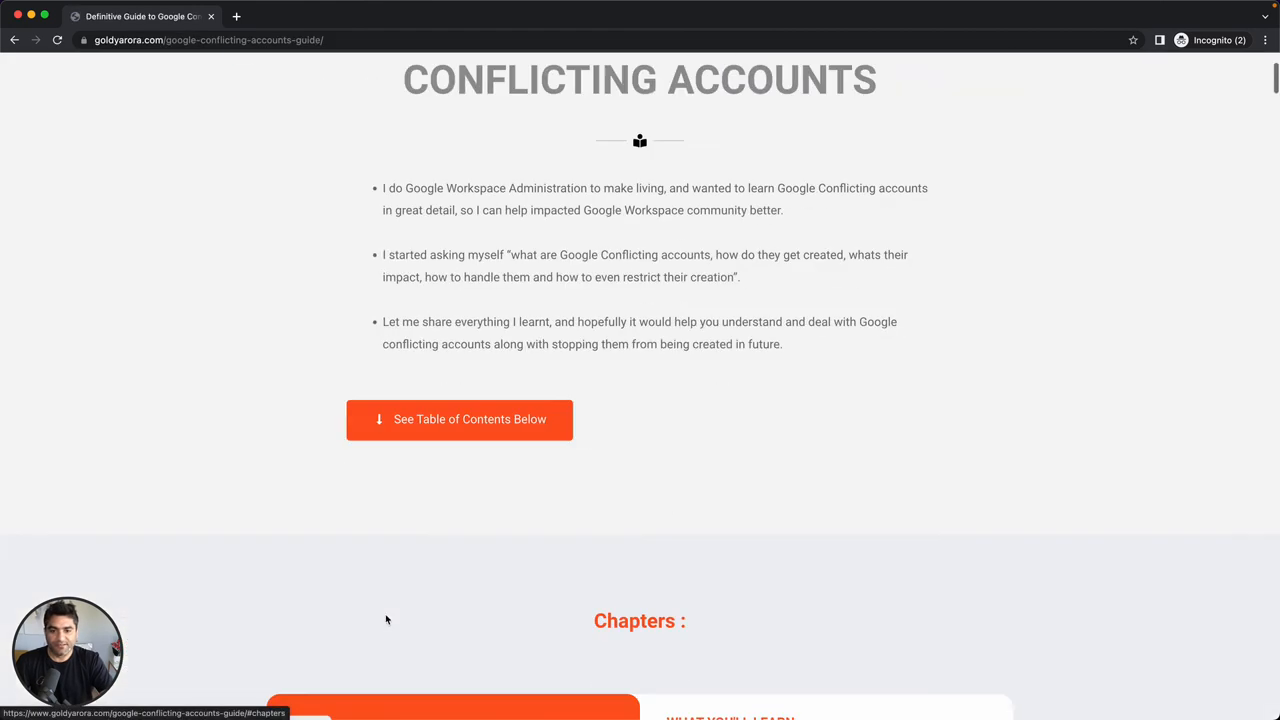
scroll(down, 3)
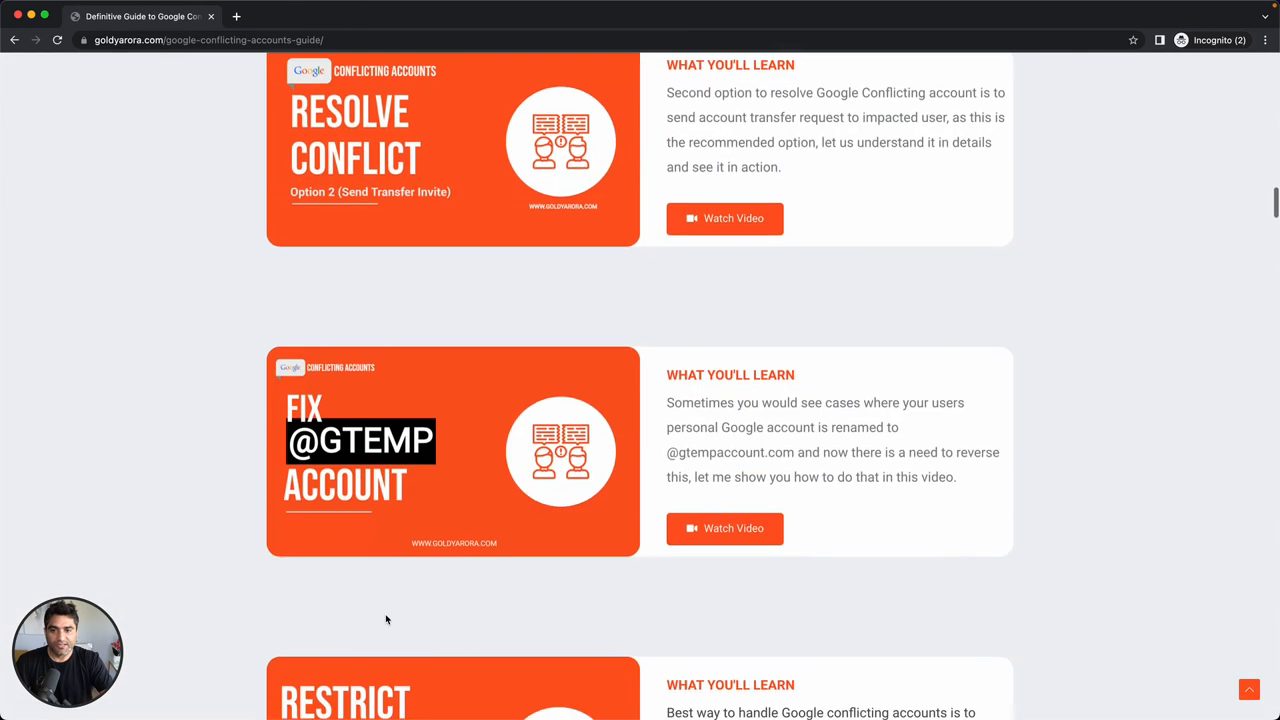
scroll(down, 3)
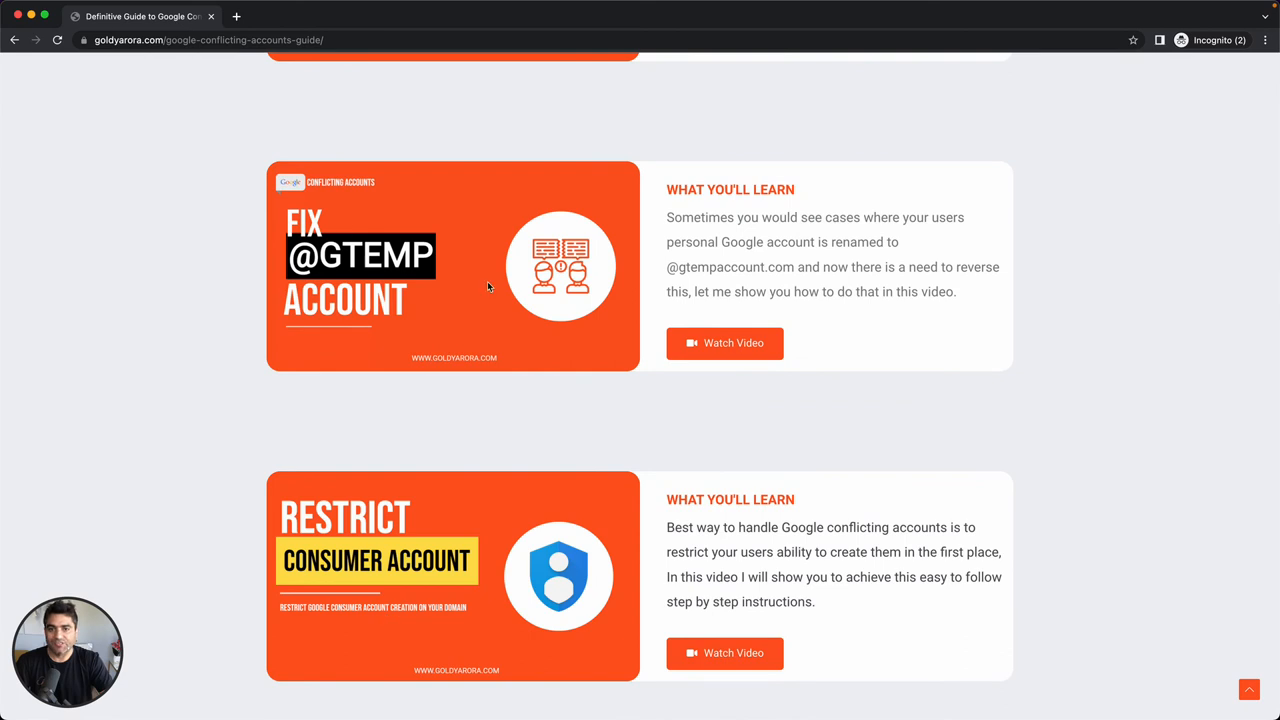
click(724, 344)
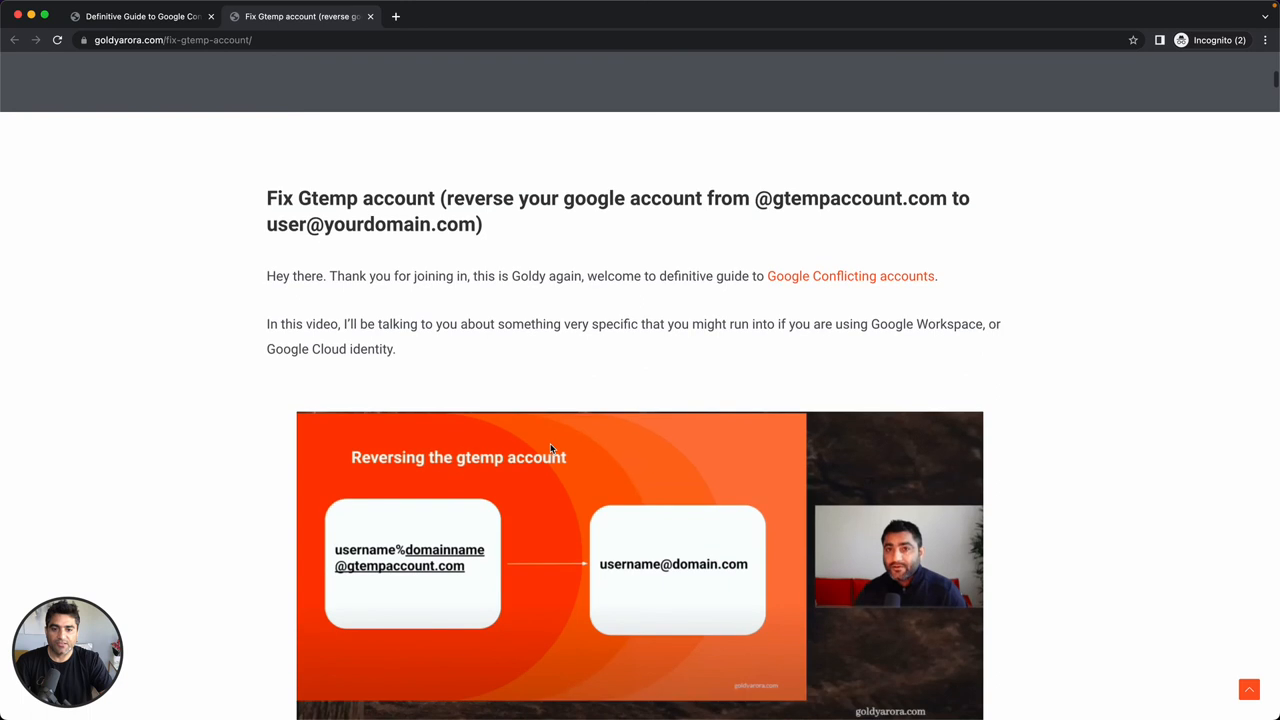
scroll(up, 3)
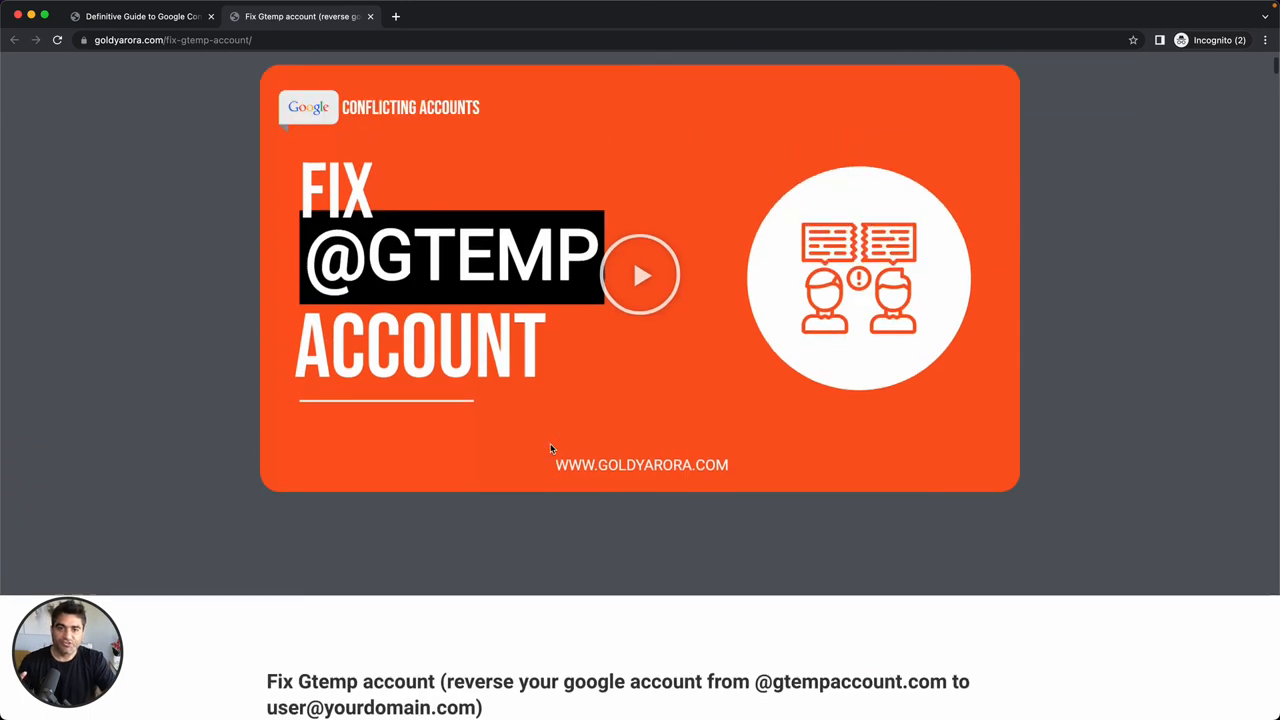